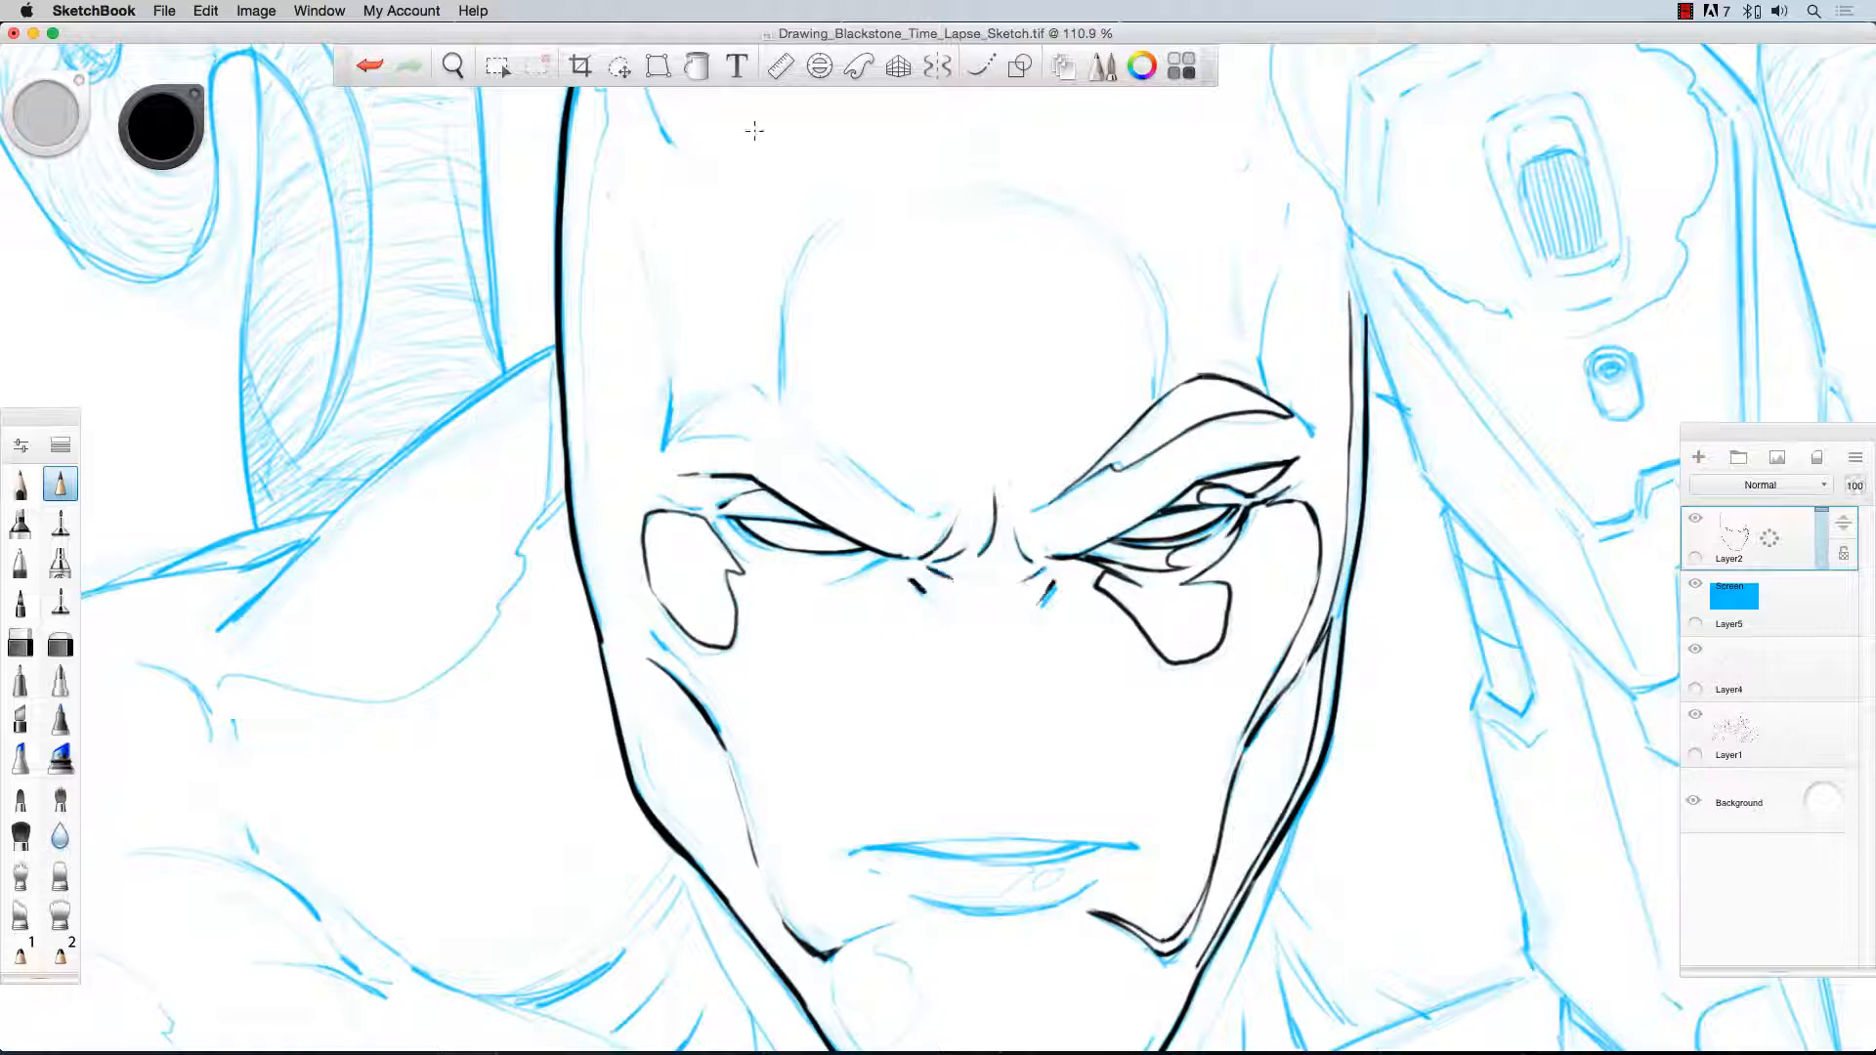
Select the black inking pen and trace Blackstone's face, brow and mask lines.
{"action": "left_click", "coordinate": [451, 67]}
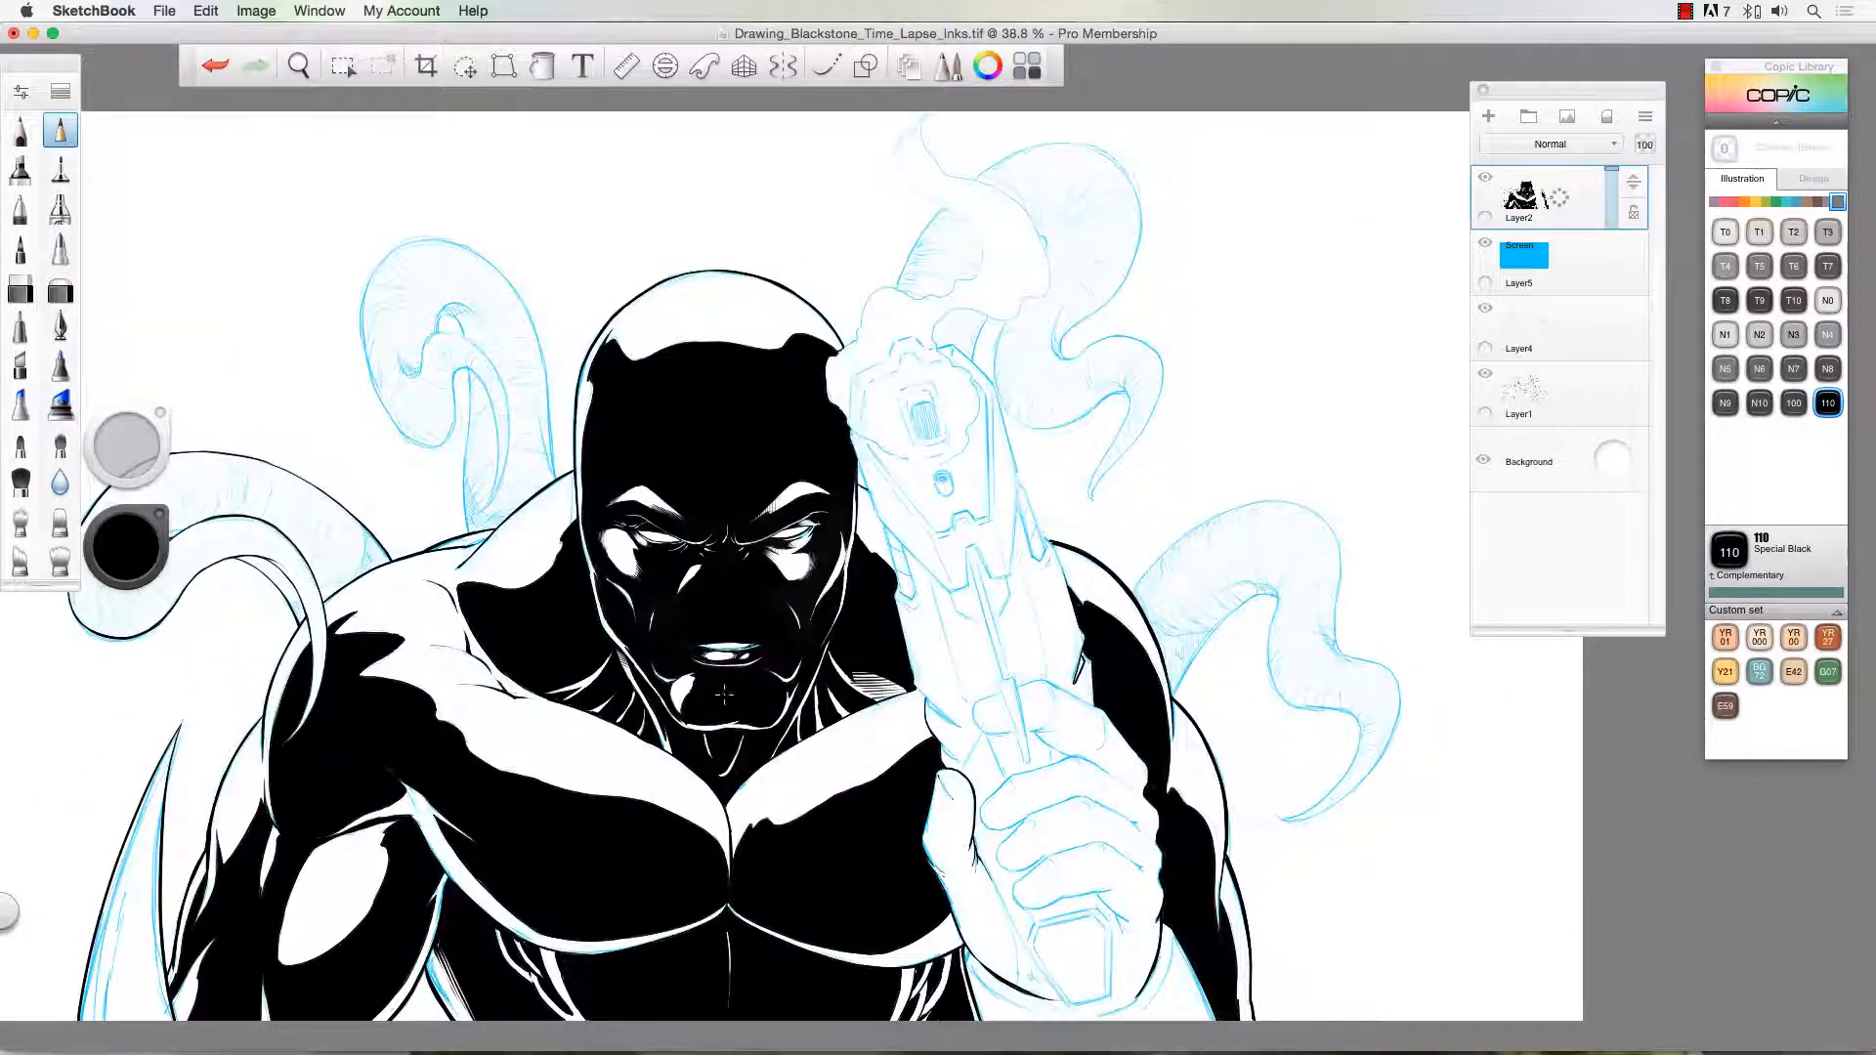
{"action": "scroll", "scroll_direction": "down", "scroll_amount": 3}
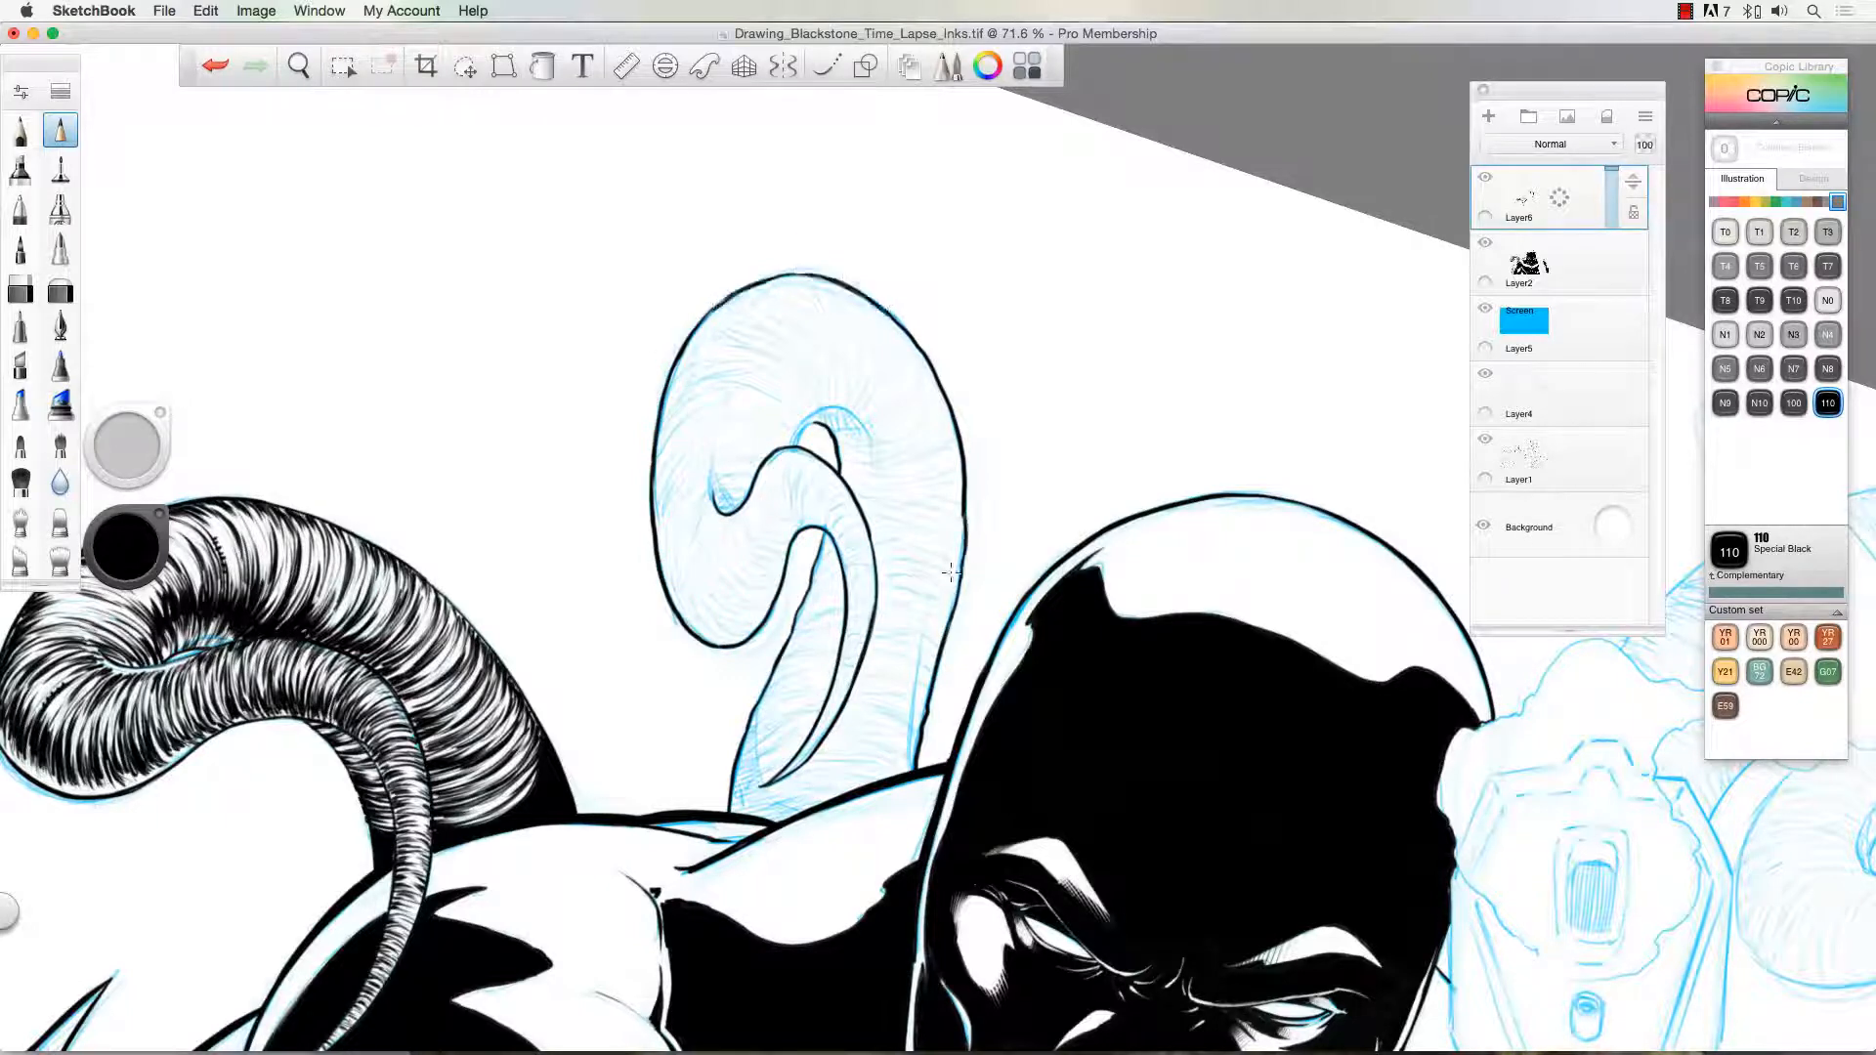
{"action": "left_click", "coordinate": [1487, 116]}
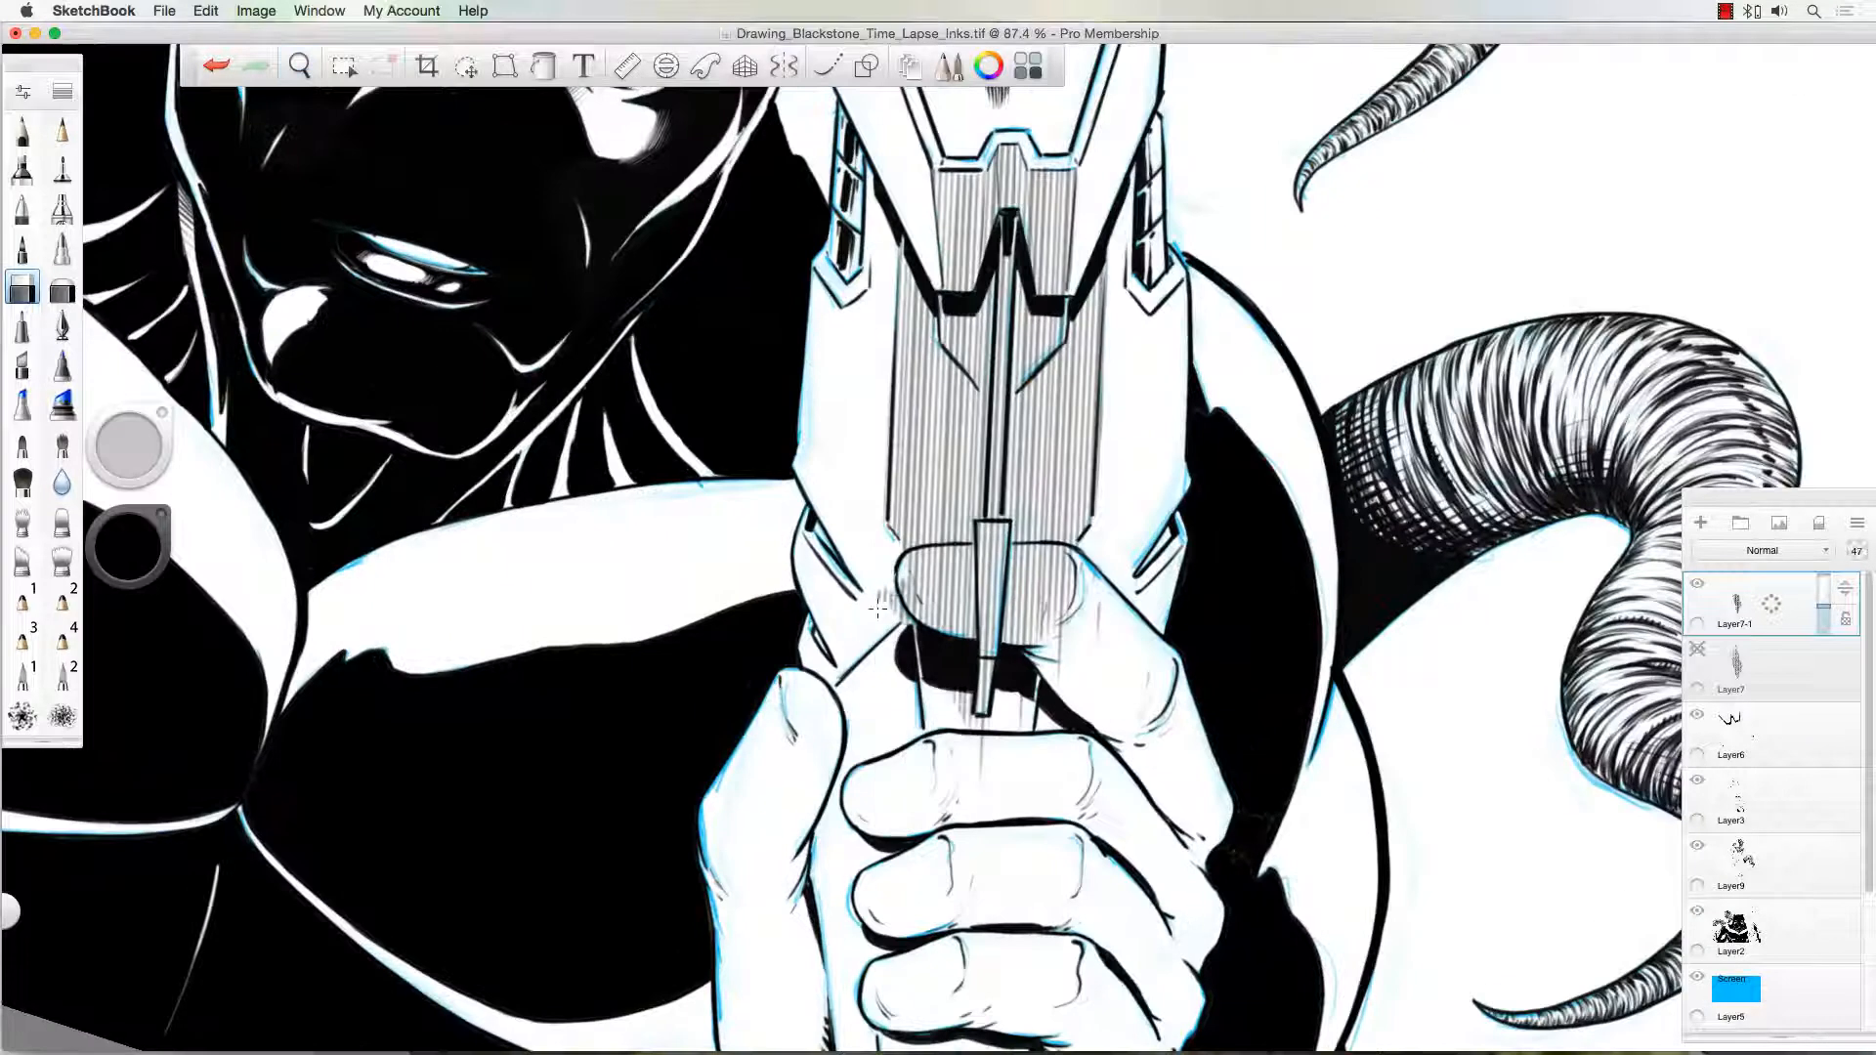
Hatch the gun's front panel above the gripping hand with fine vertical strokes.
{"action": "scroll", "scroll_direction": "down", "scroll_amount": 3}
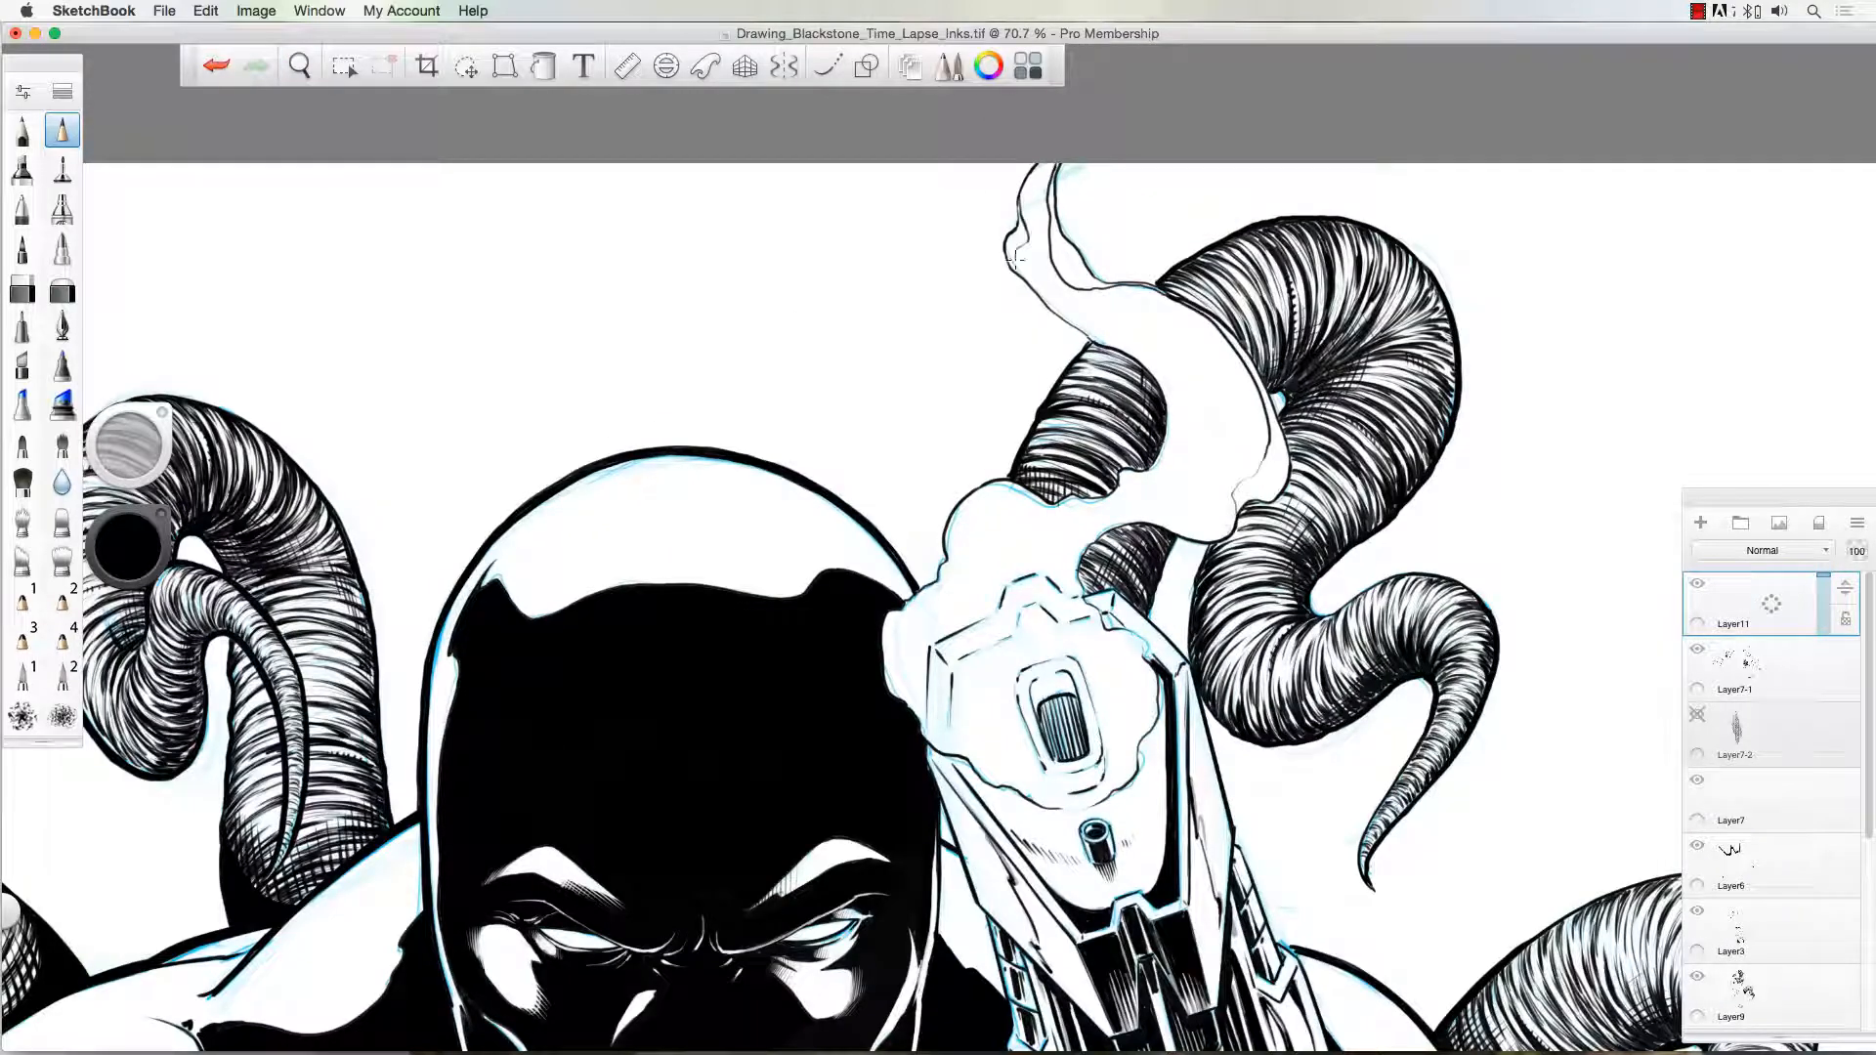
{"action": "left_click", "coordinate": [299, 66]}
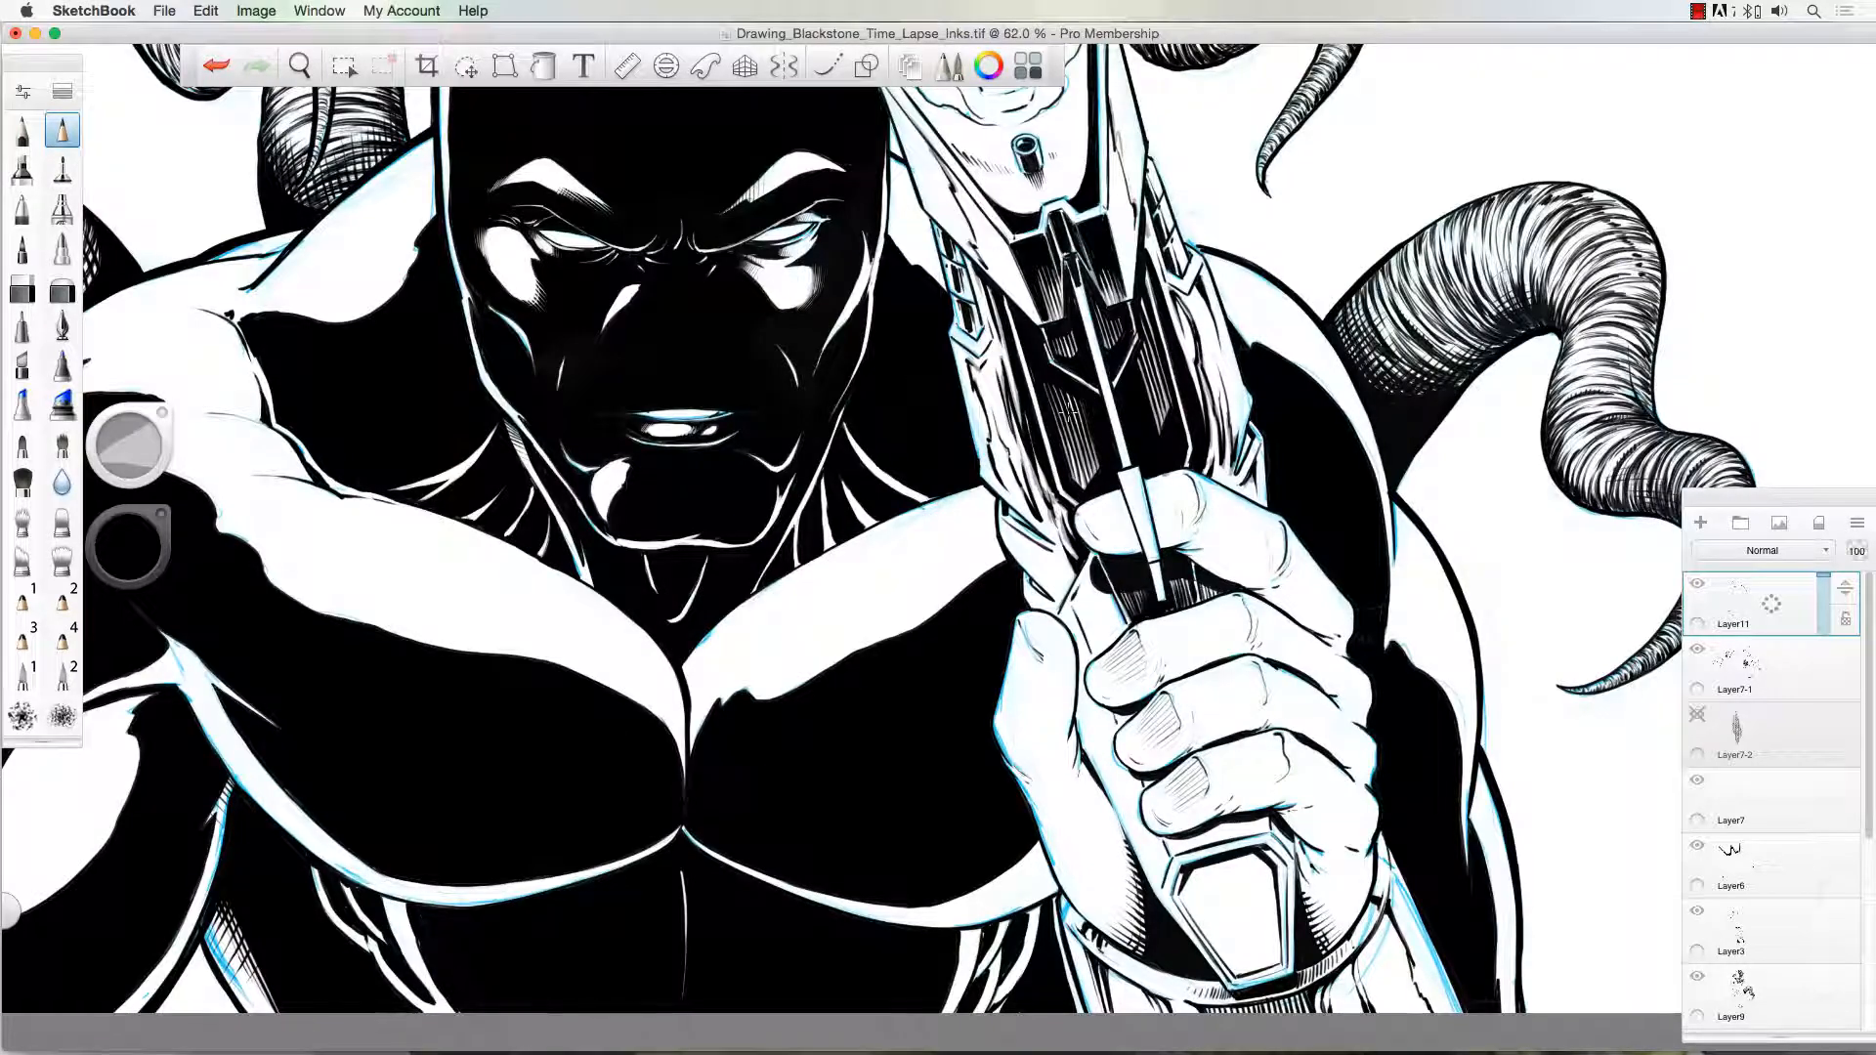
{"action": "scroll", "scroll_direction": "up", "scroll_amount": 3}
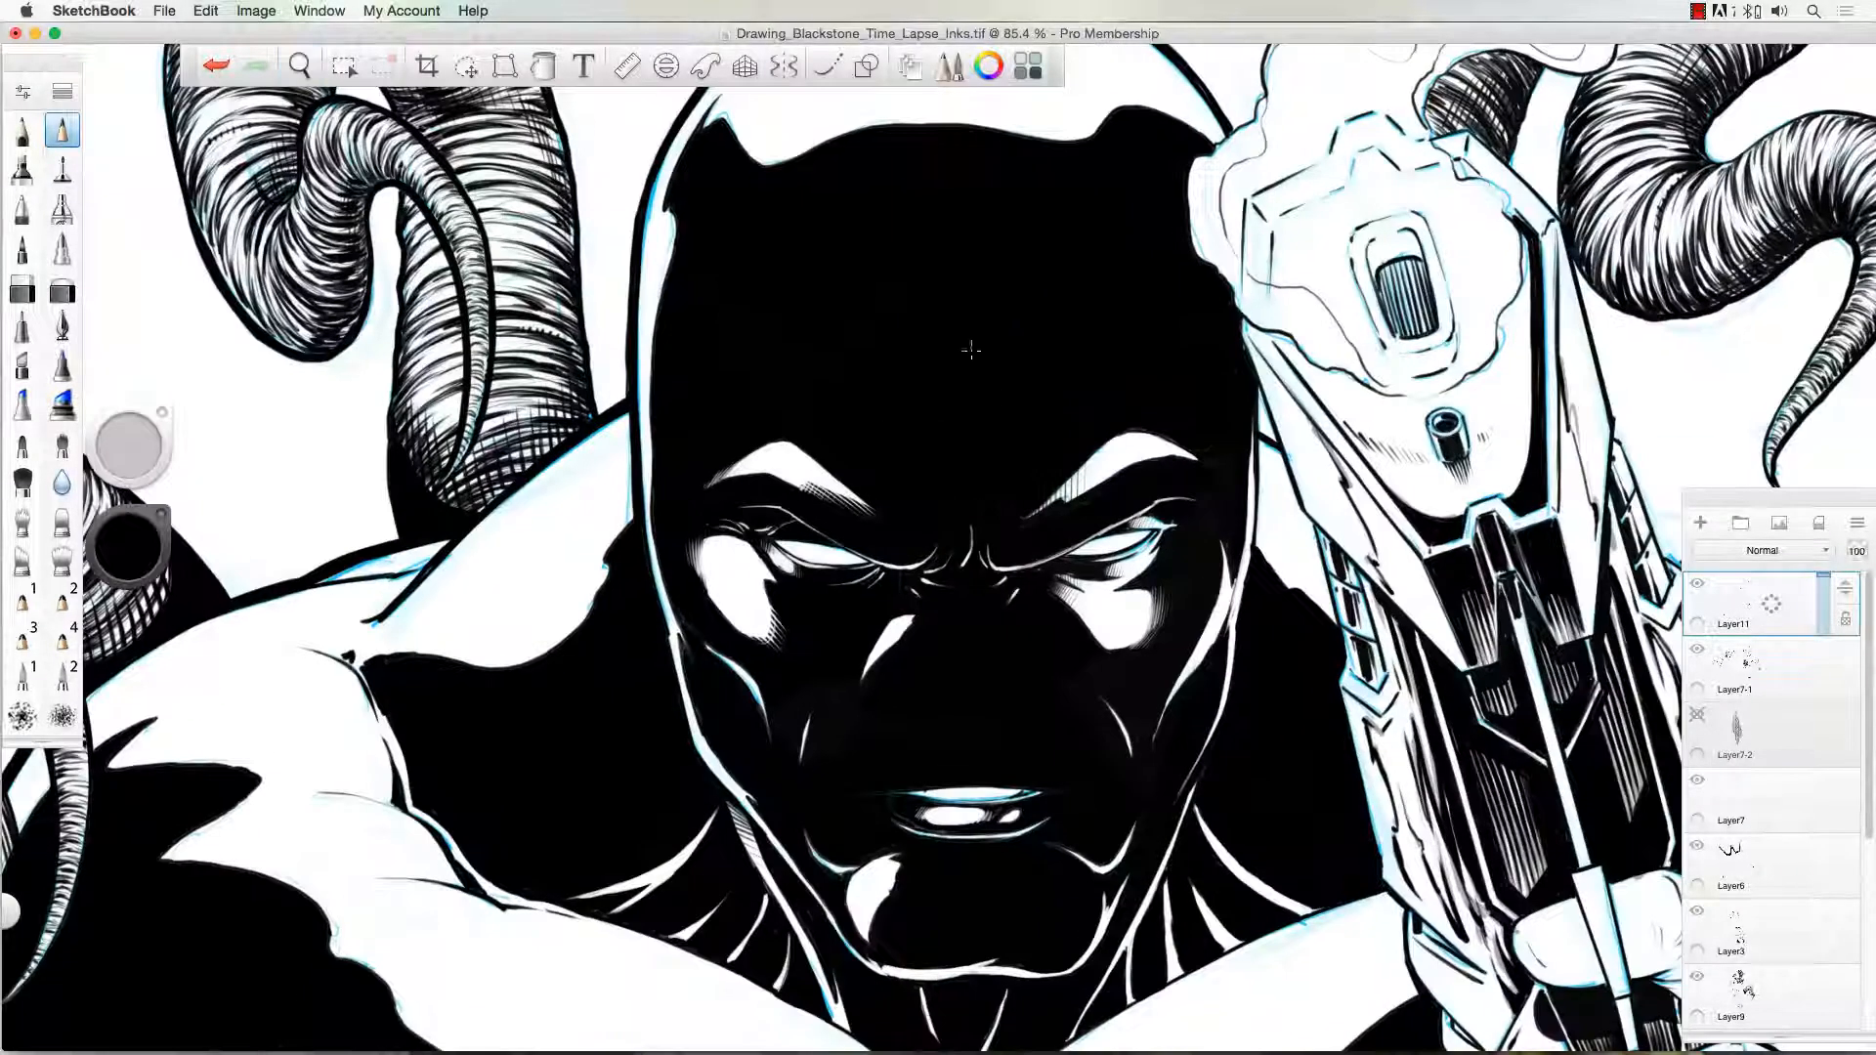